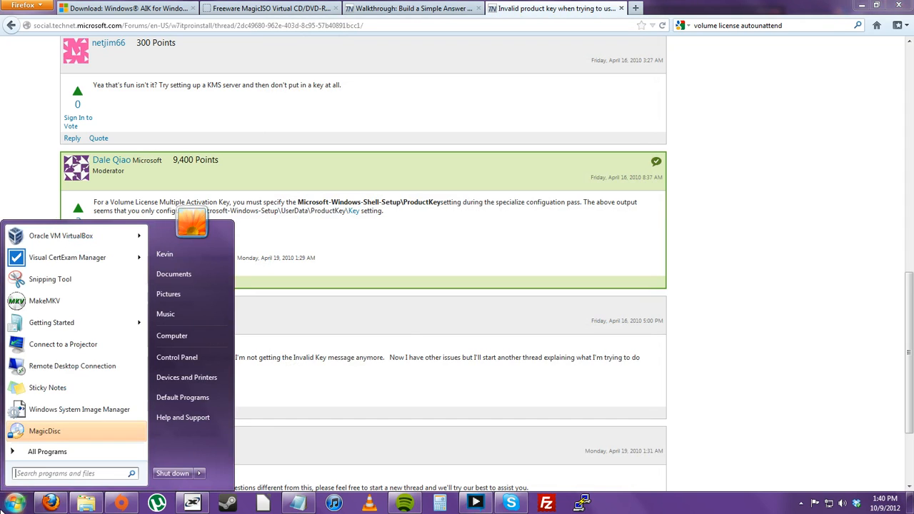
mouse_move(60, 235)
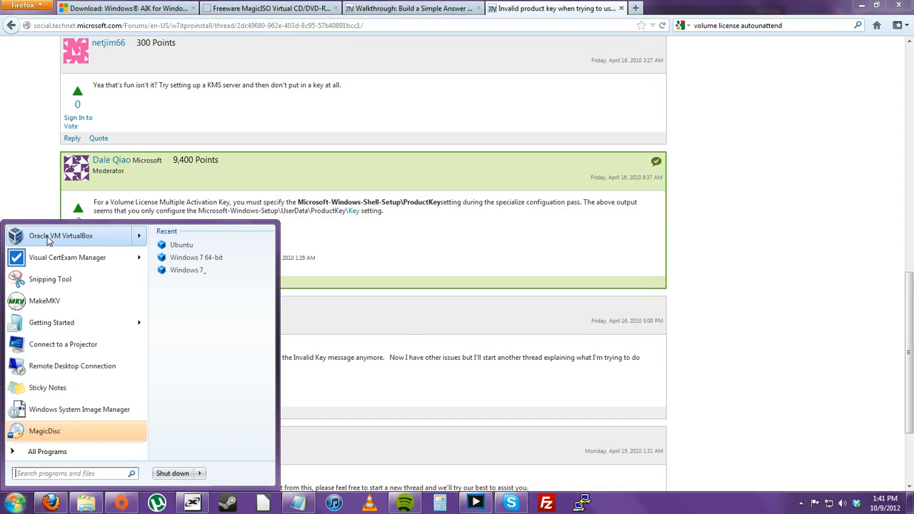
- Launch Oracle VM VirtualBox from the Windows Start menu
left_click(388, 272)
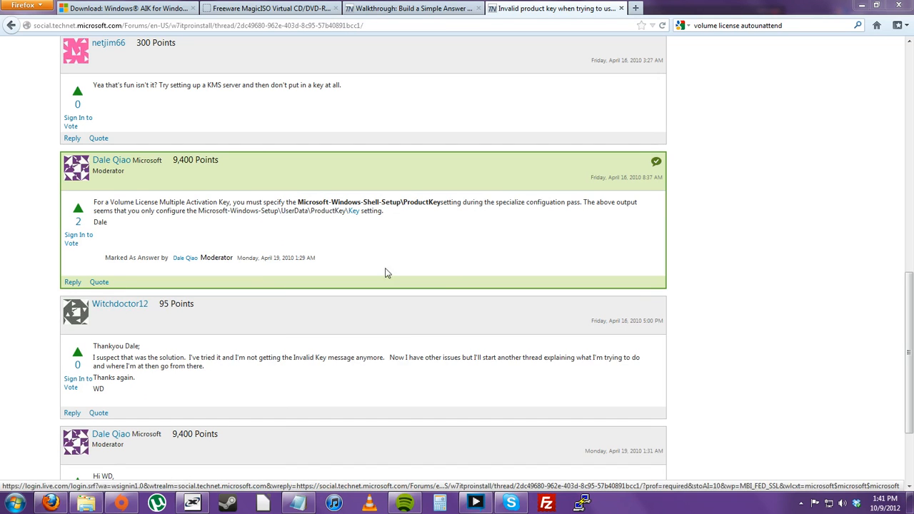
mouse_move(512, 261)
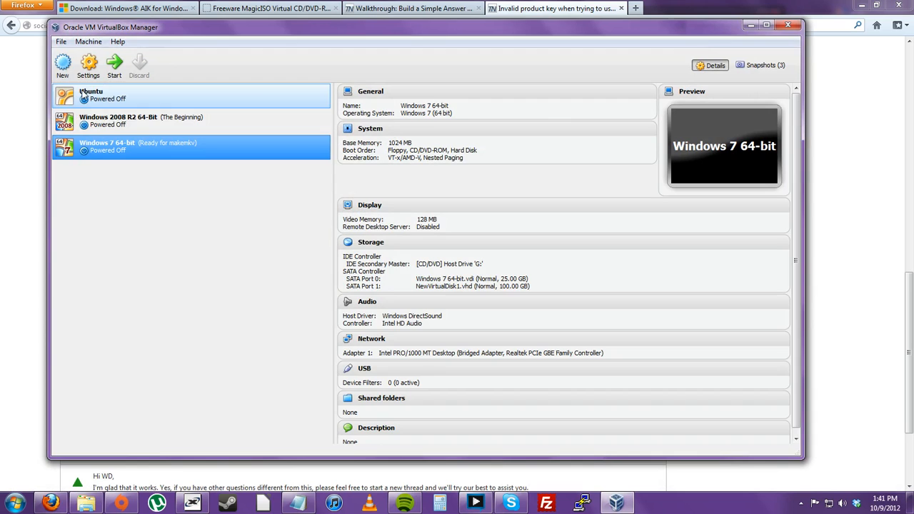
- Start a new virtual machine named 'Windows' and keep 1024 MB of memory
left_click(68, 65)
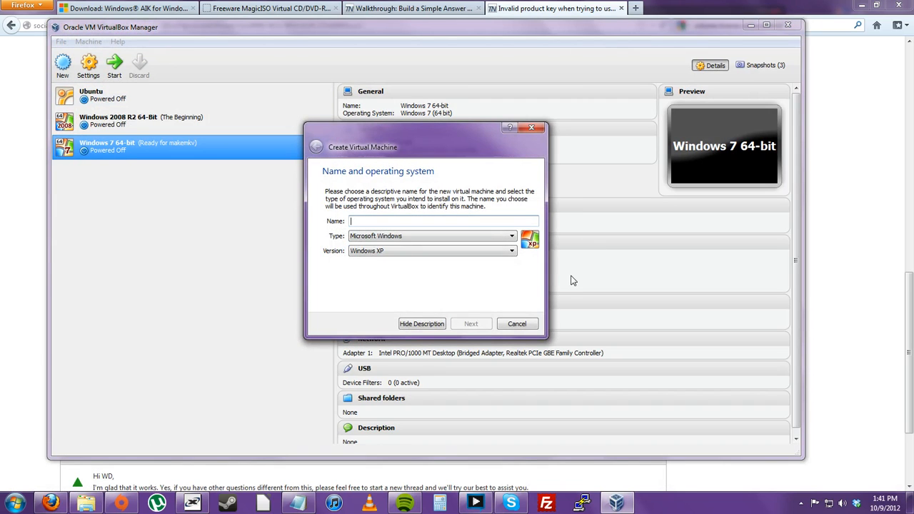
type("Windows")
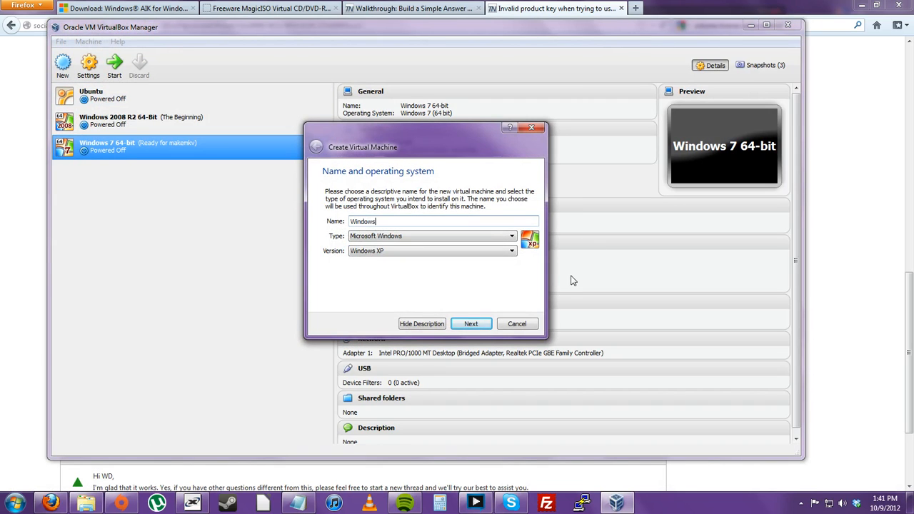
left_click(471, 324)
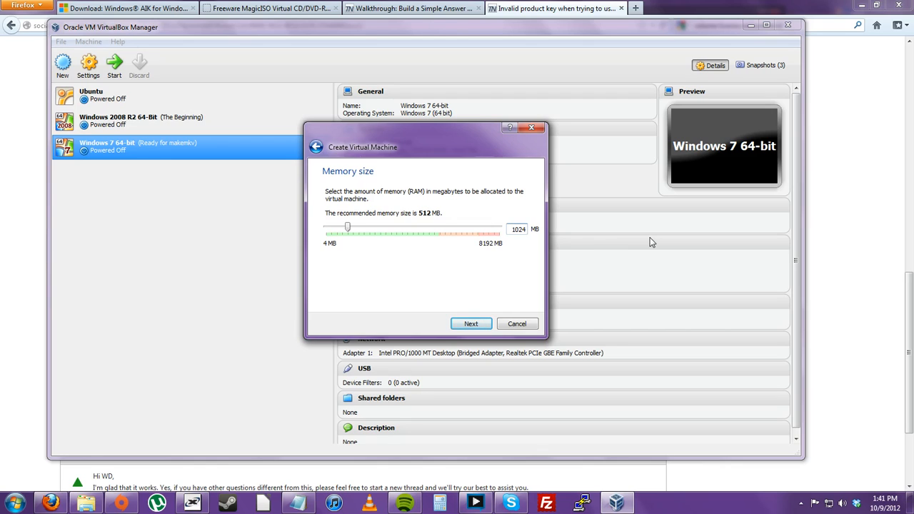
mouse_move(612, 226)
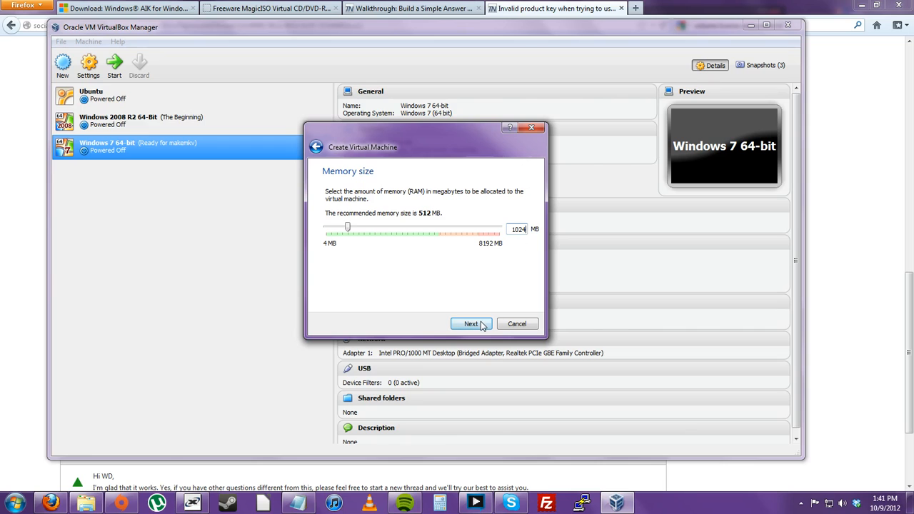
mouse_move(471, 321)
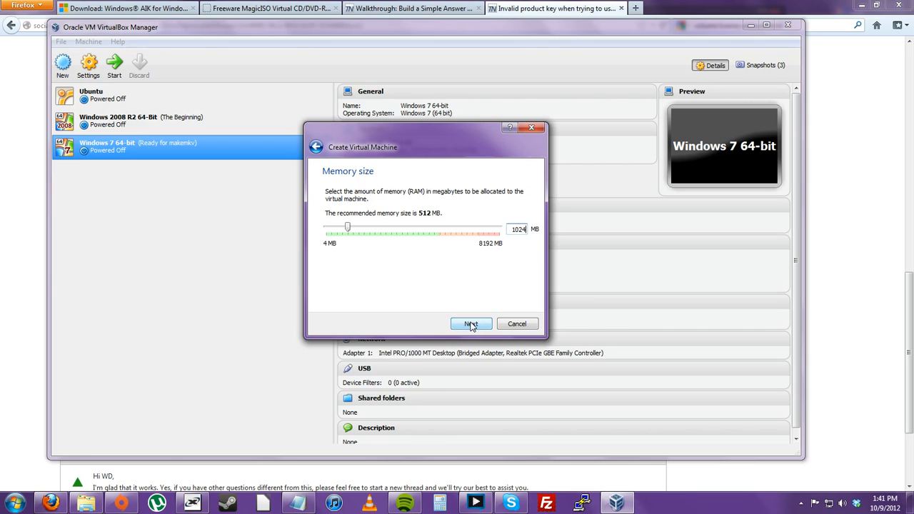
left_click(471, 323)
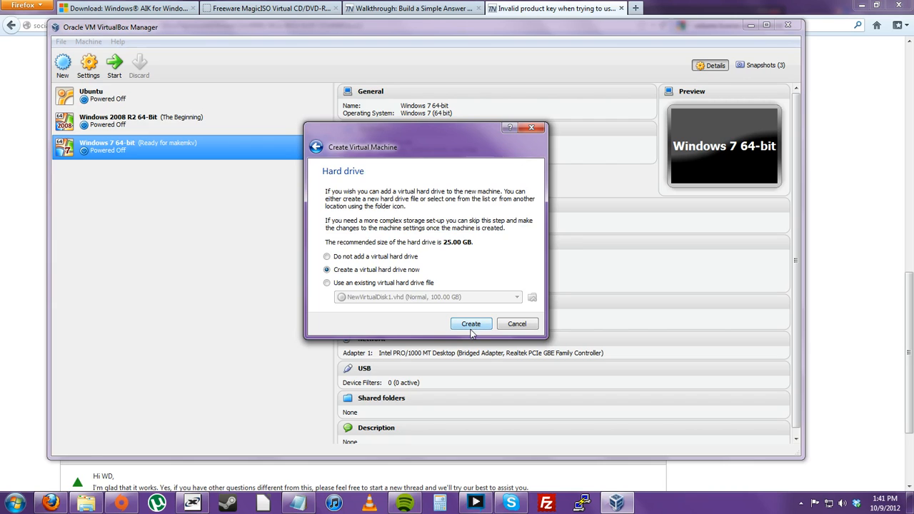
- Choose to create a new virtual hard drive in VDI format
left_click(470, 324)
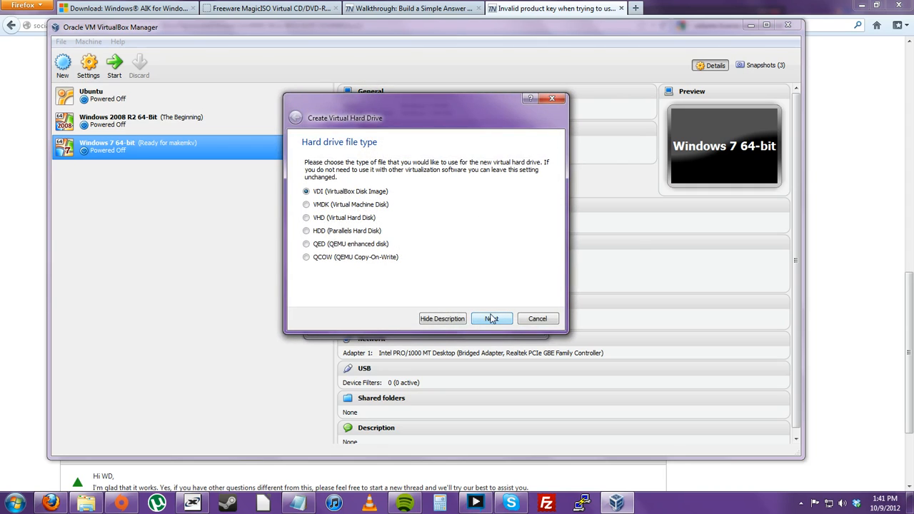
mouse_move(436, 238)
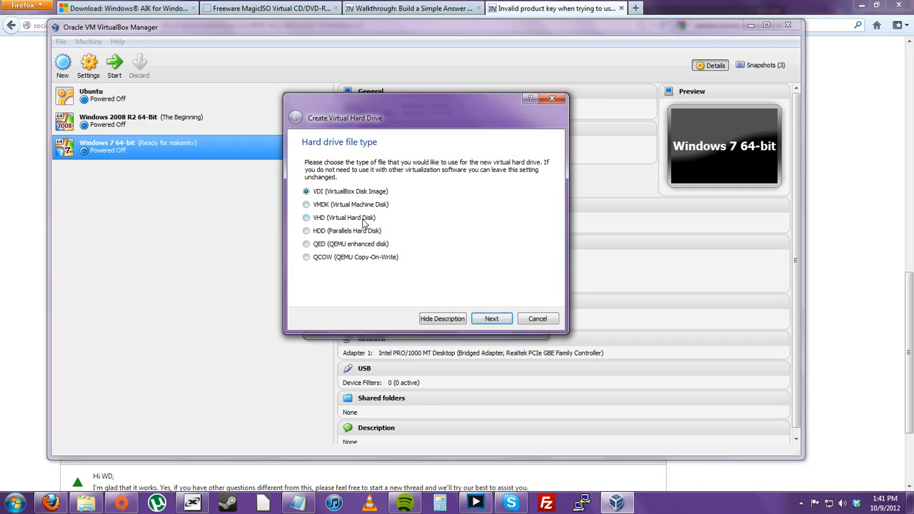
mouse_move(350, 180)
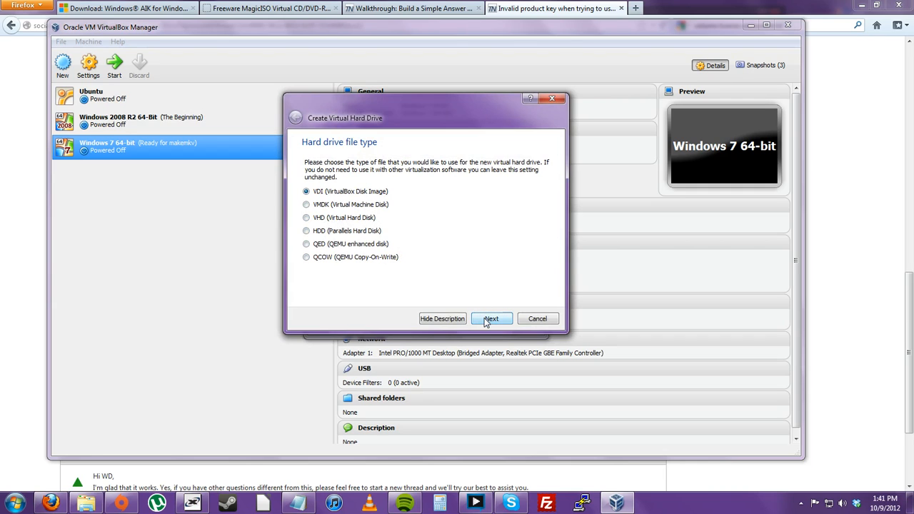
left_click(491, 318)
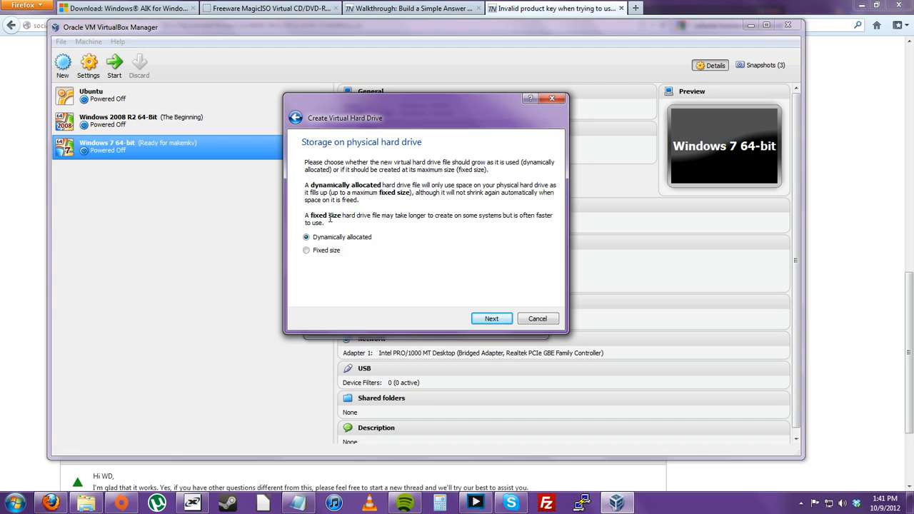
- Make the disk dynamically allocated, named 'Windows 7 Auto unattend', at 25.00 GB
left_click(492, 318)
type("Windows 7 A")
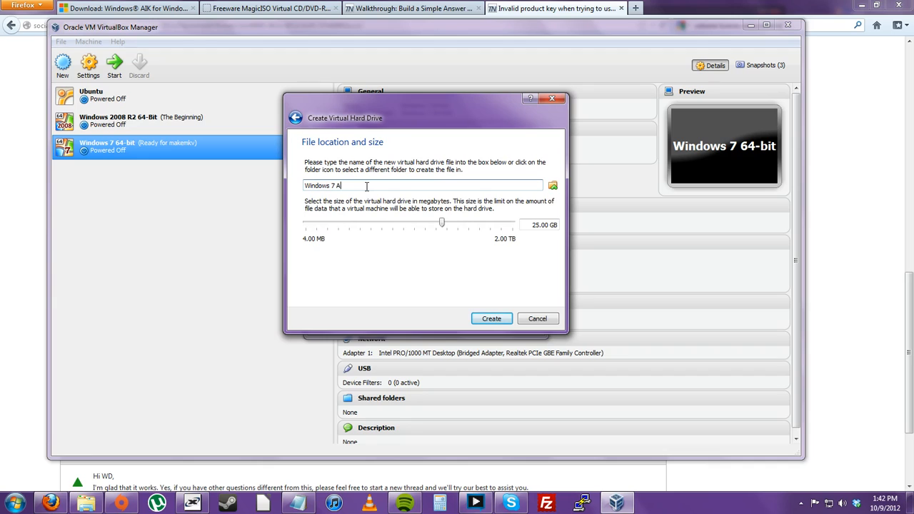
type("uto unatt")
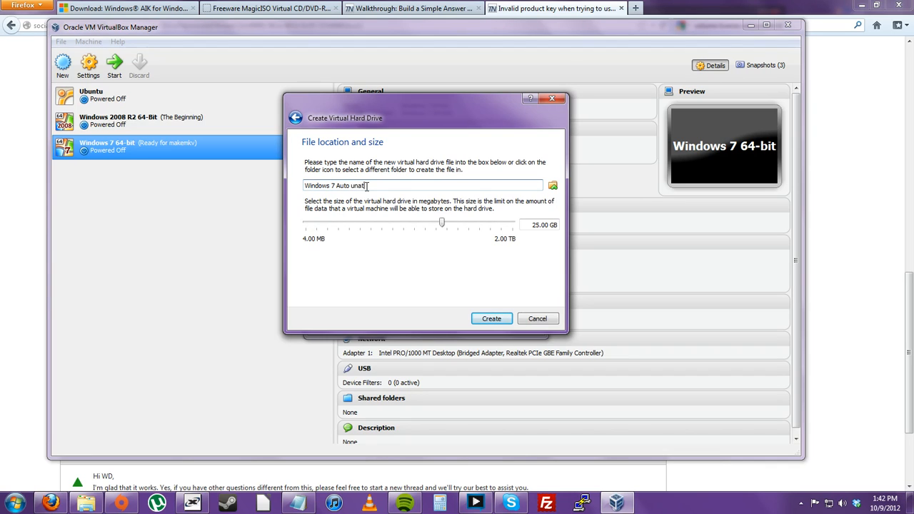
type("tend")
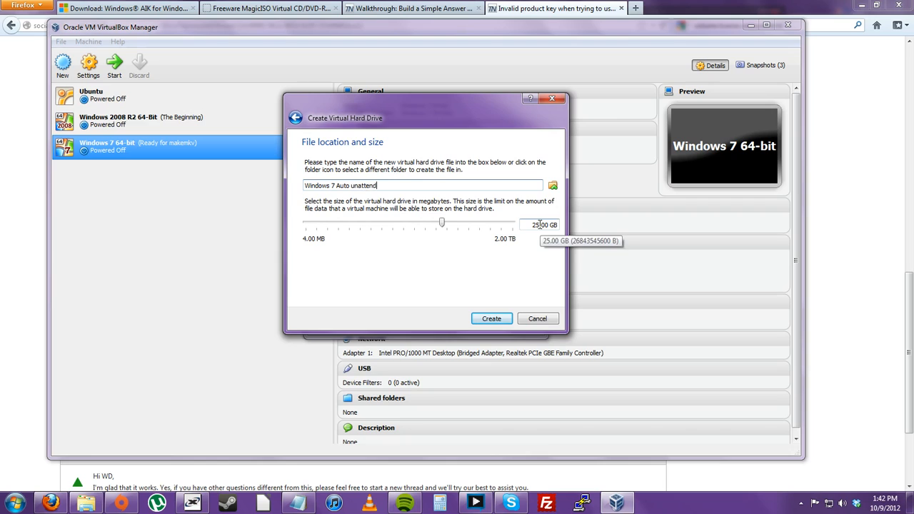
mouse_move(550, 241)
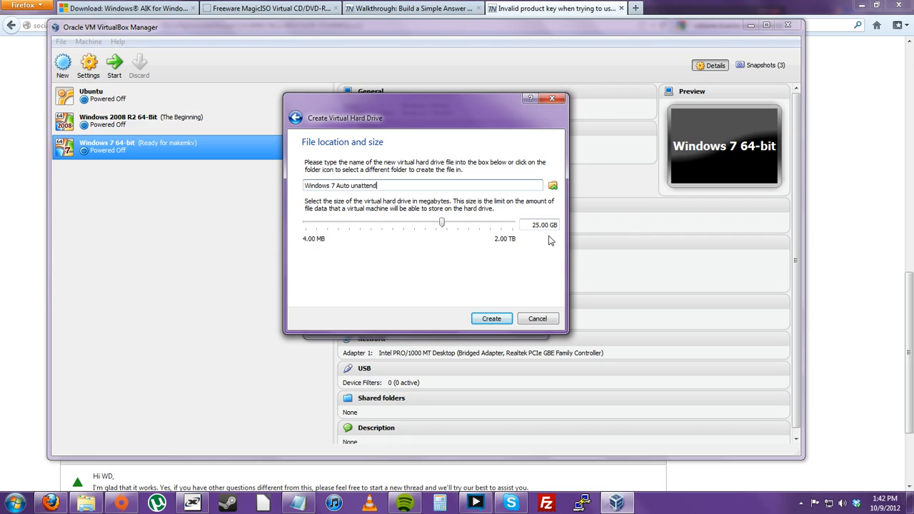
mouse_move(532, 224)
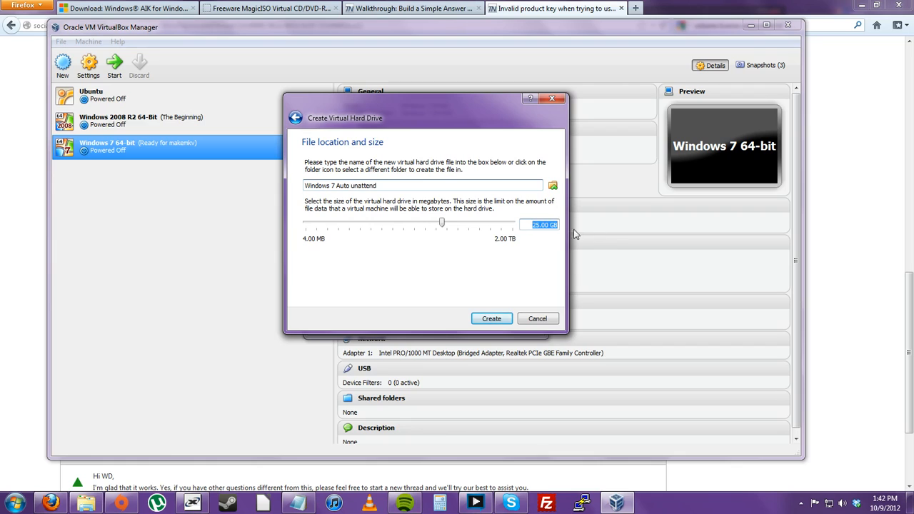
mouse_move(580, 237)
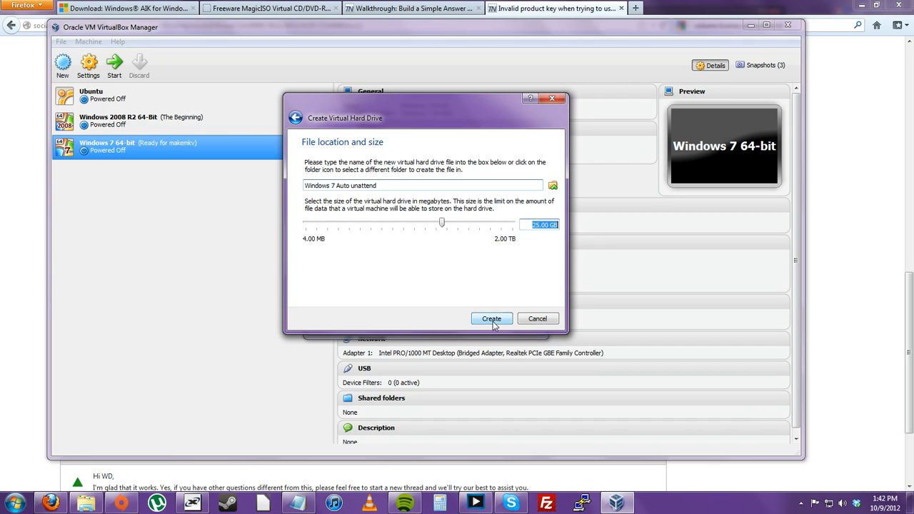
- Create the Windows 7 VM with its 25 GB disk and open its settings
left_click(491, 319)
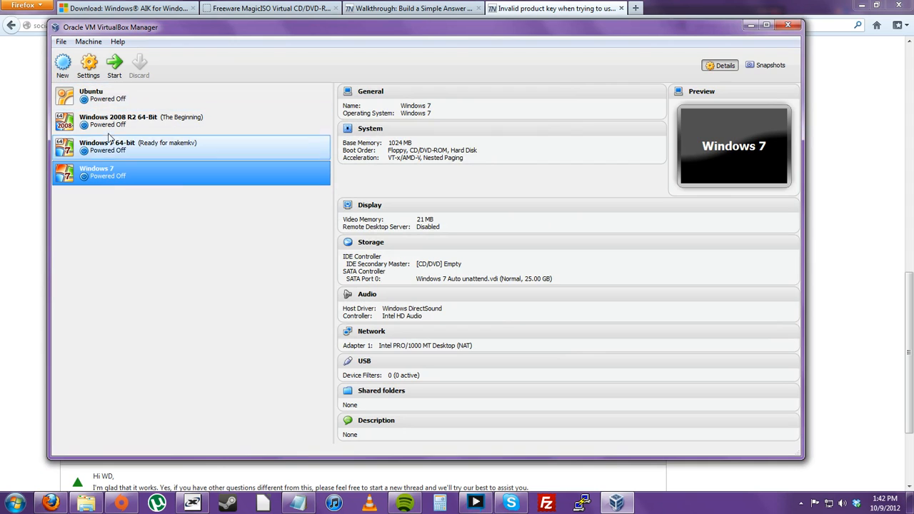
left_click(114, 172)
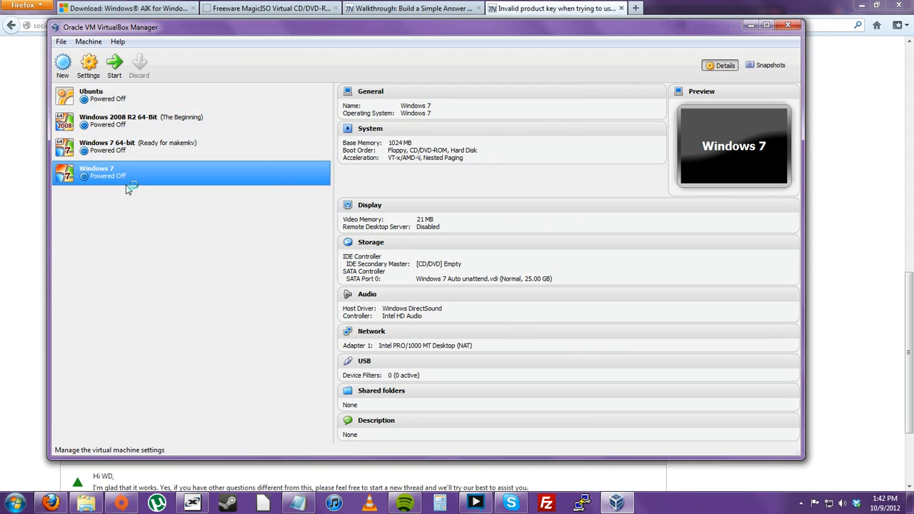
left_click(89, 64)
type("Windows 7 Autounattend")
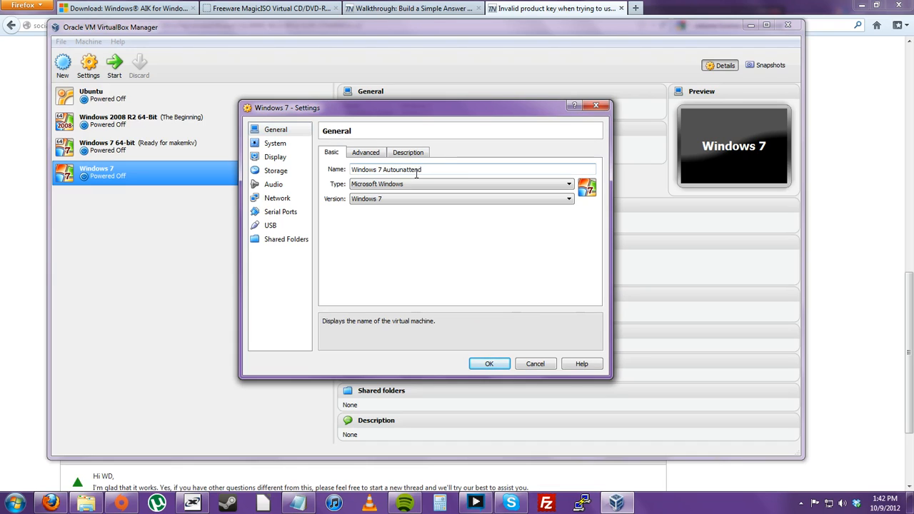
- Attach Adapter 1 as Bridged Adapter on the Realtek PCIe GBE Family Controller
left_click(277, 198)
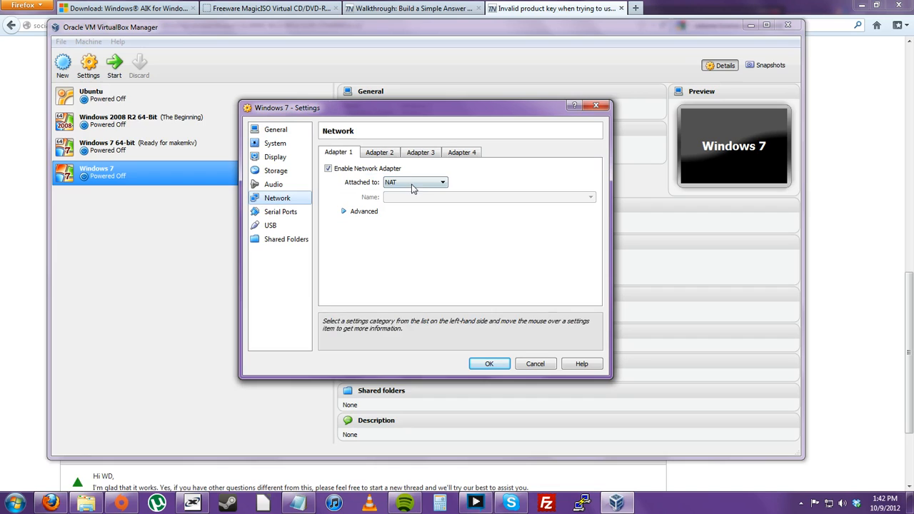
left_click(414, 182)
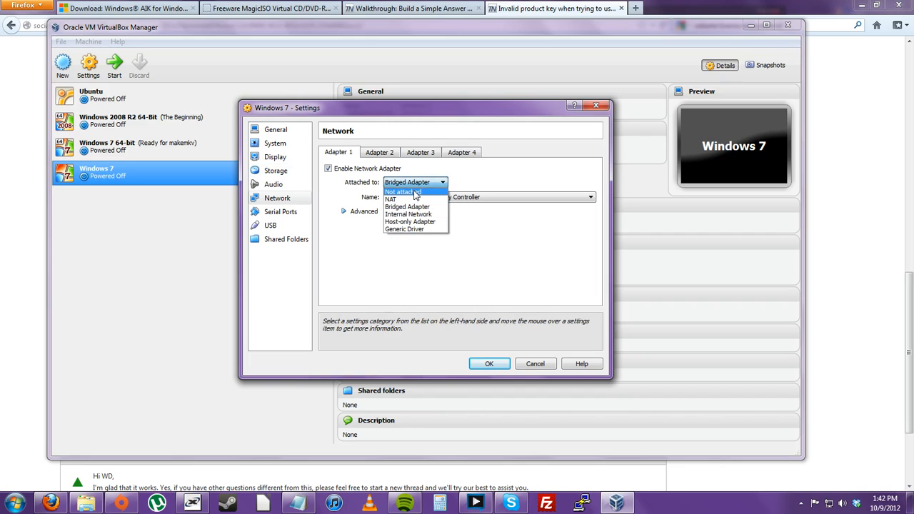
left_click(409, 206)
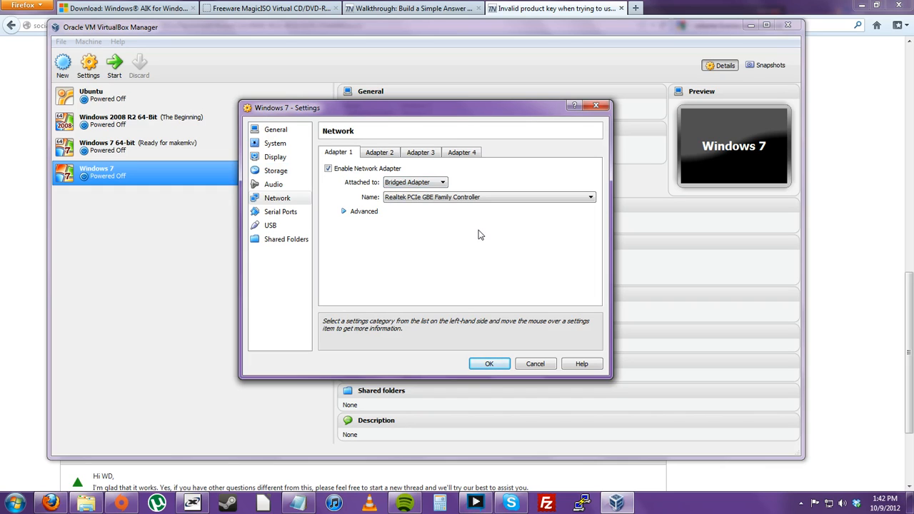
mouse_move(288, 217)
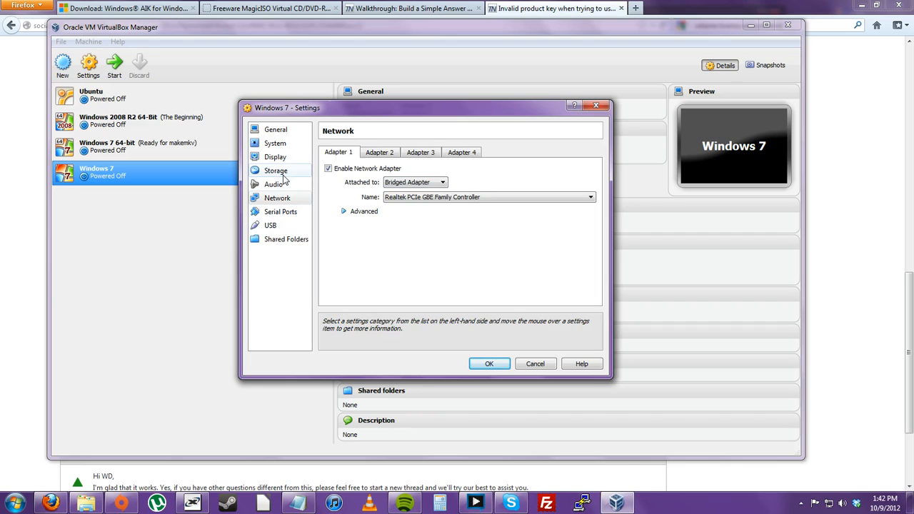
- Add an IDE CD/DVD drive holding the Autounattend Windows-7-32-bit-Enterprise ISO and save settings
left_click(275, 170)
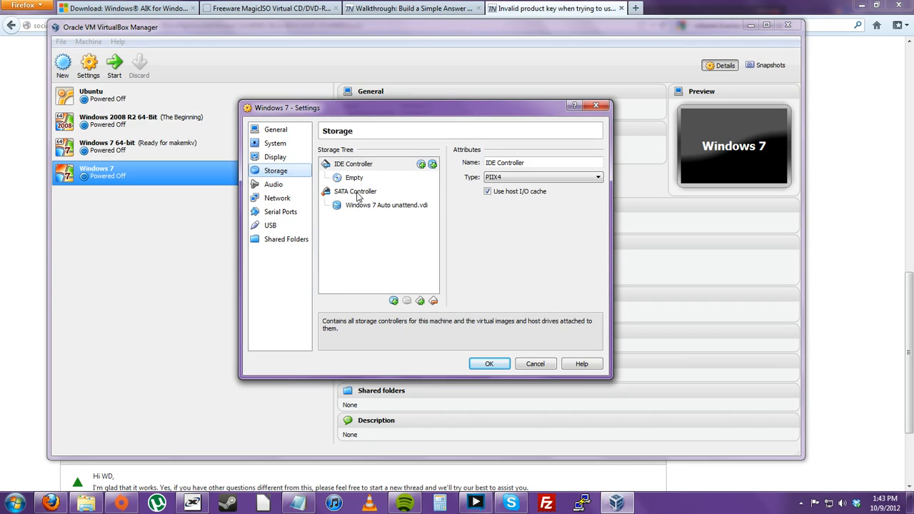
left_click(351, 164)
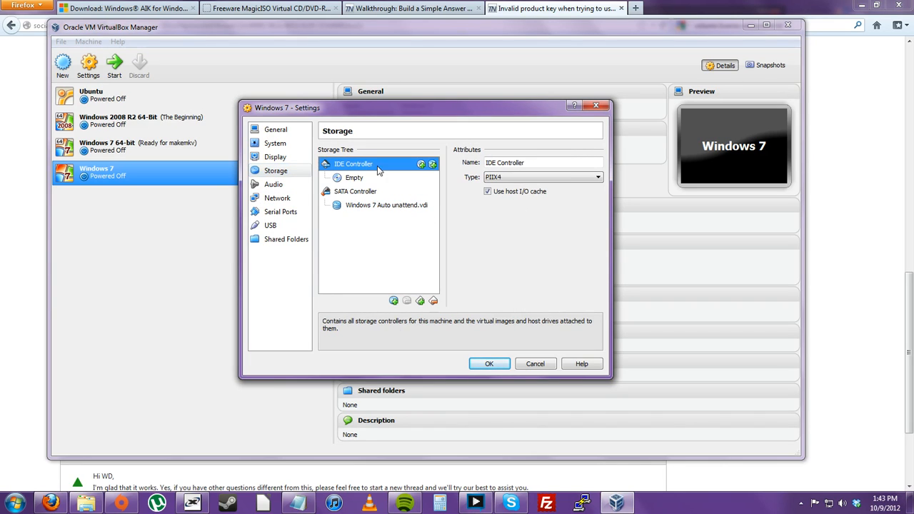
mouse_move(422, 177)
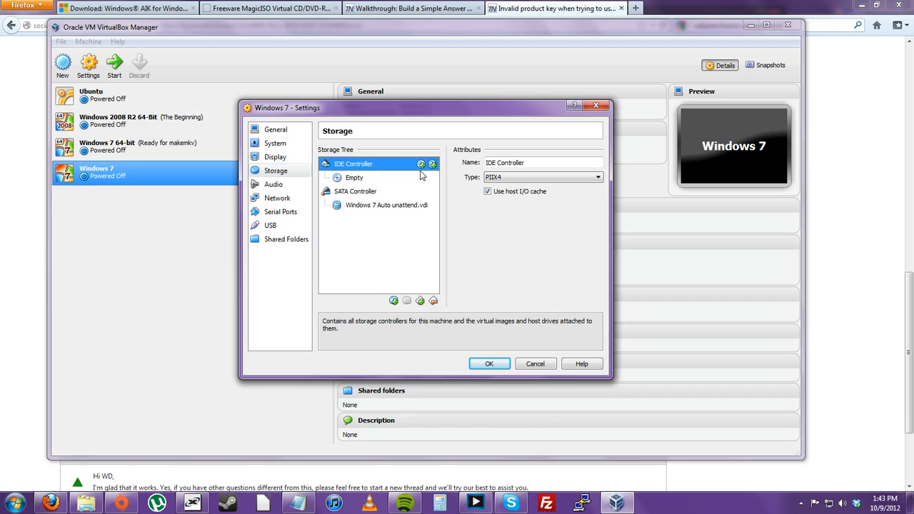
mouse_move(421, 165)
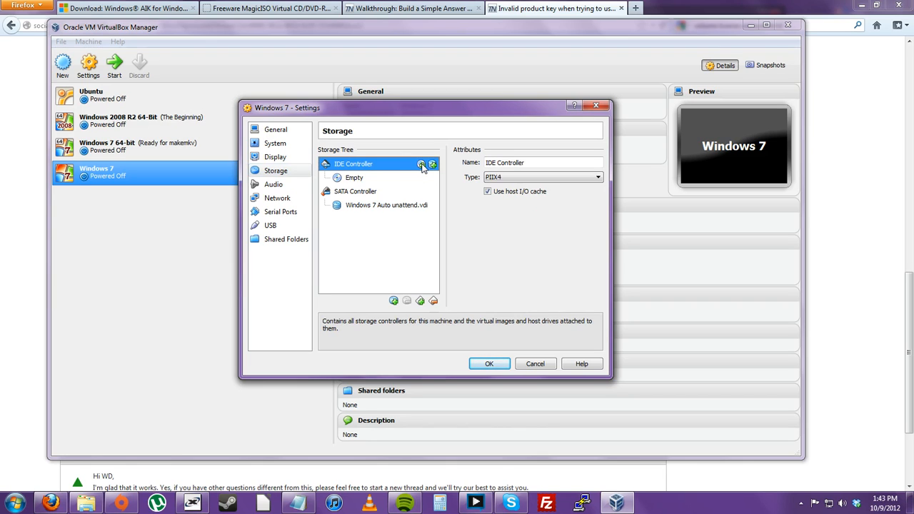
left_click(421, 164)
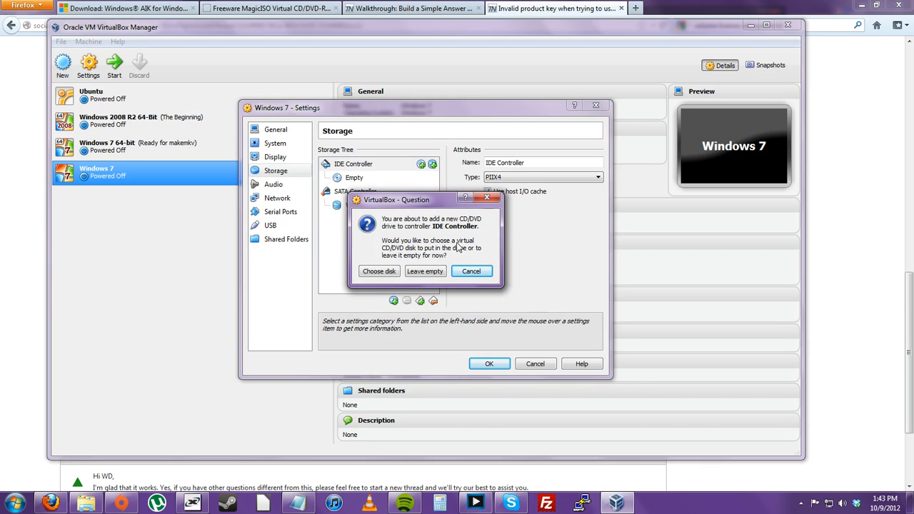
left_click(379, 271)
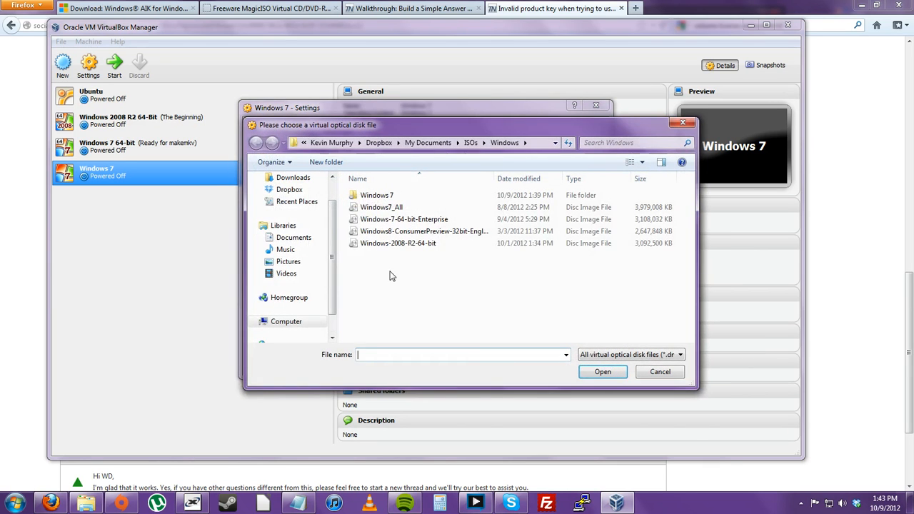
double_click(375, 195)
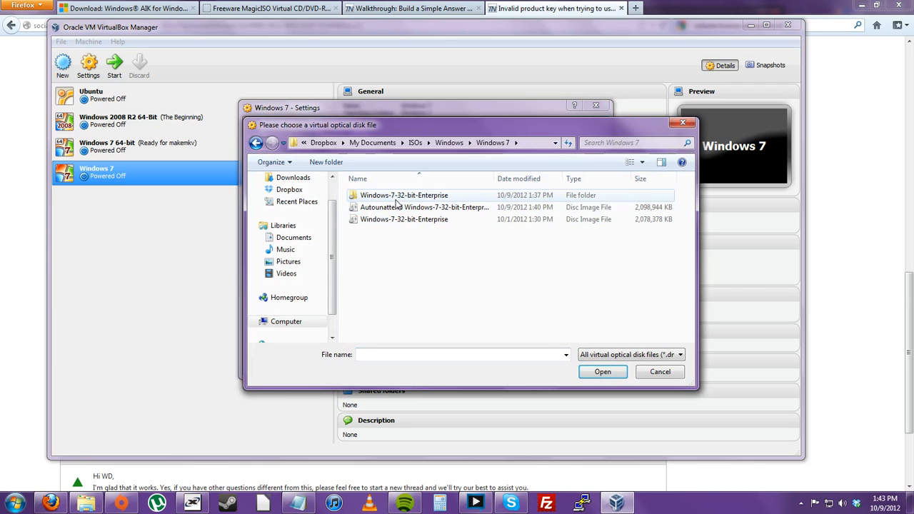
left_click(424, 208)
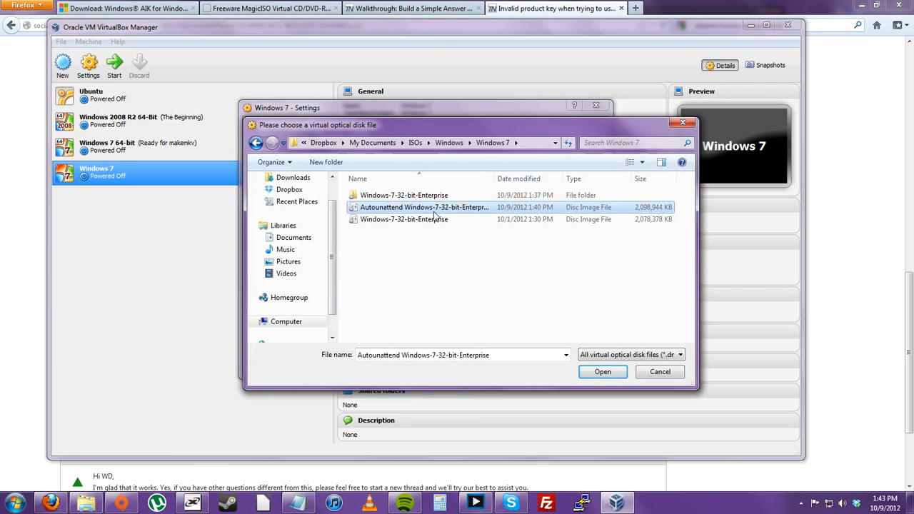
left_click(602, 371)
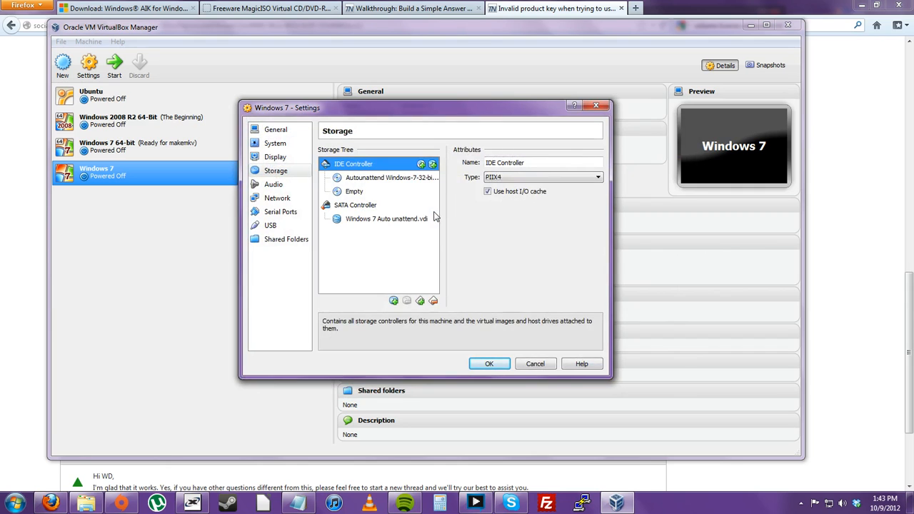
left_click(490, 363)
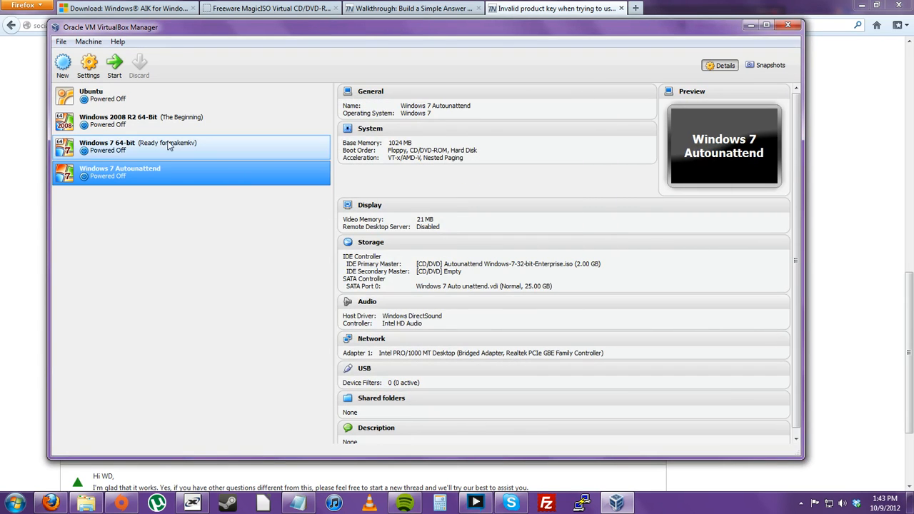
- Boot the Windows 7 Autounattend VM and let Windows install unattended until Sysprep appears
left_click(114, 64)
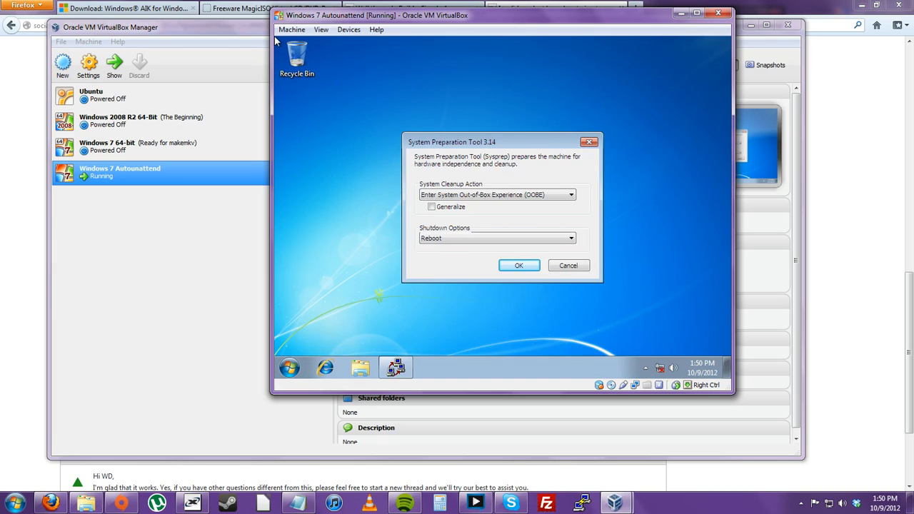
- Set the guest's network location to Work, dismiss the confirmation, and close the Start menu
left_click(519, 265)
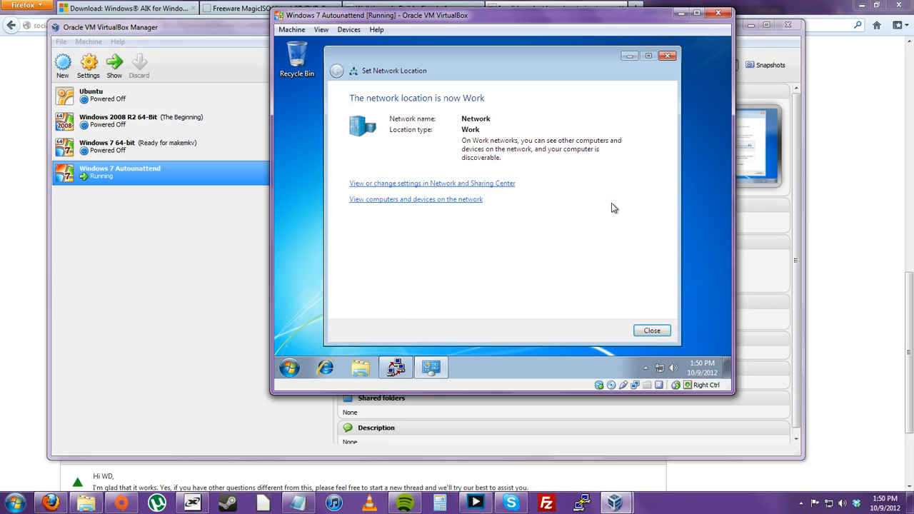
left_click(651, 331)
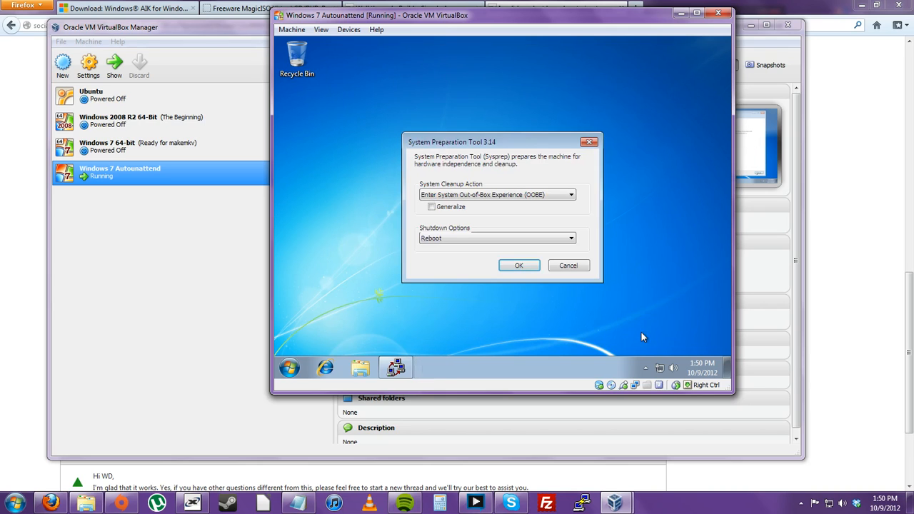
mouse_move(442, 310)
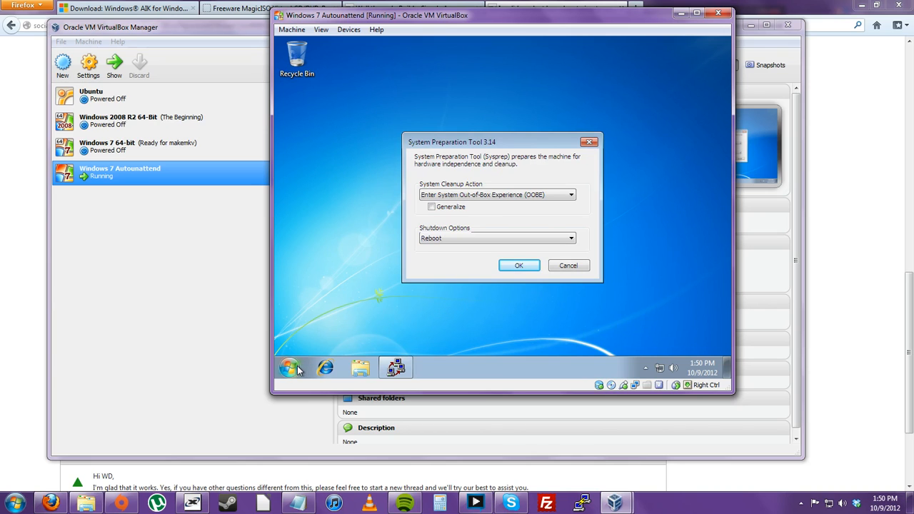
left_click(289, 367)
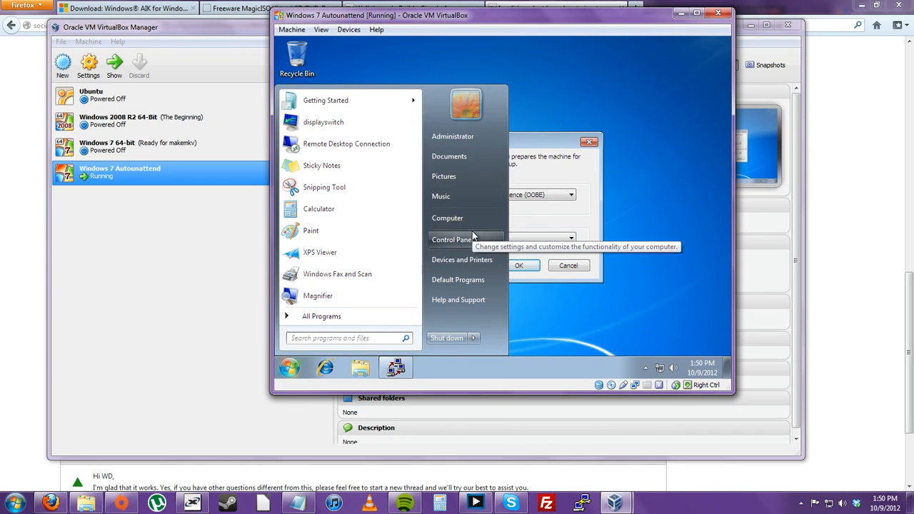
mouse_move(661, 227)
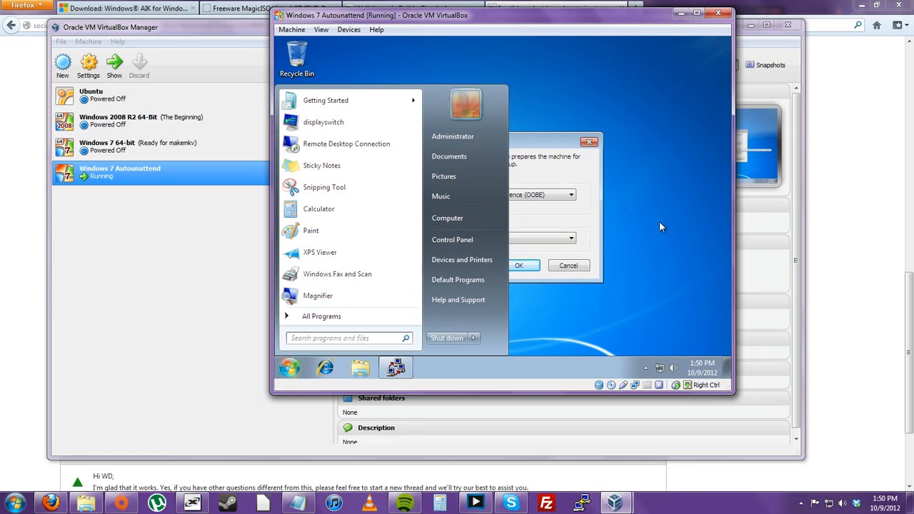
left_click(300, 103)
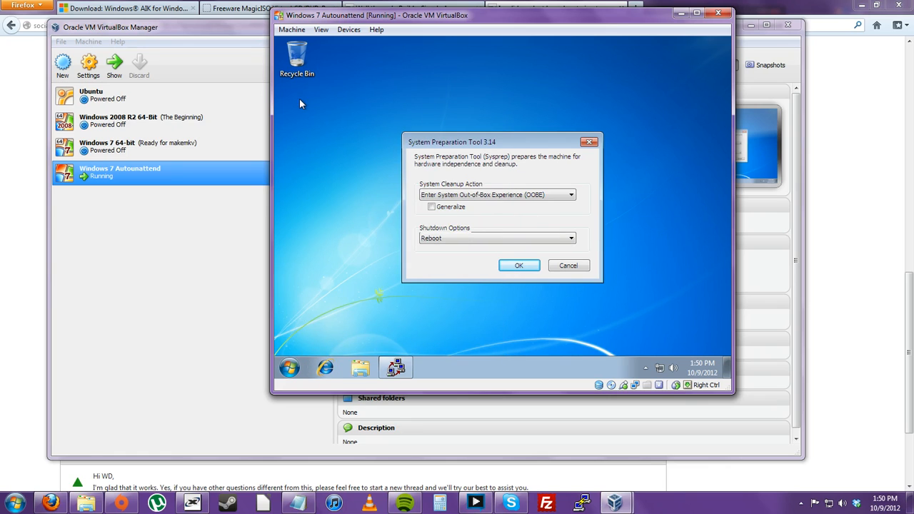
mouse_move(437, 306)
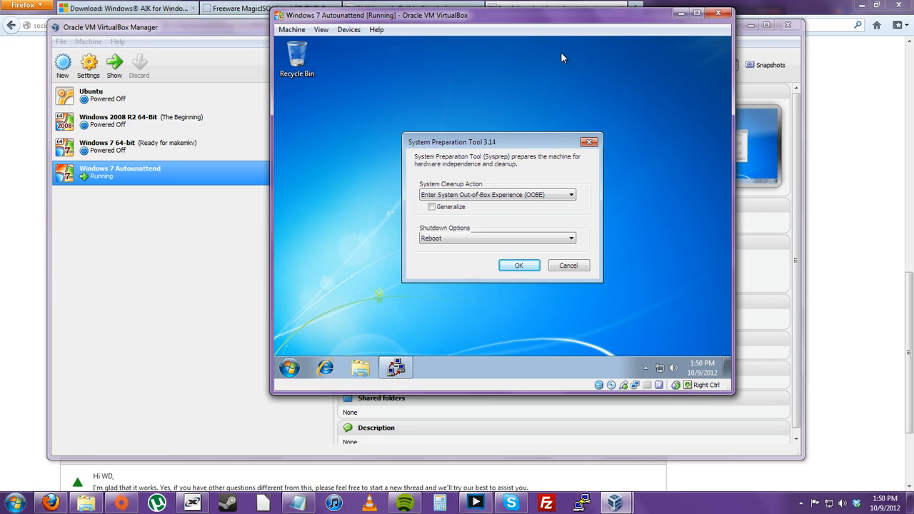
mouse_move(632, 322)
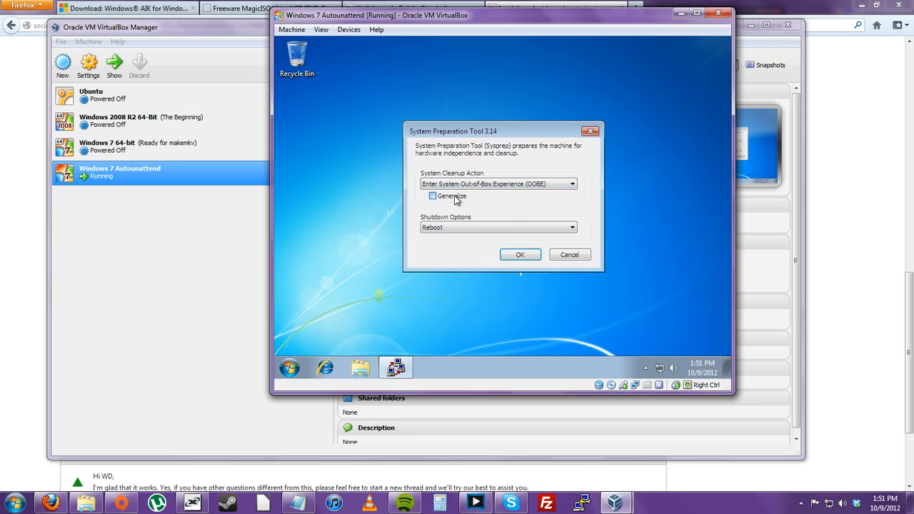
left_click(433, 196)
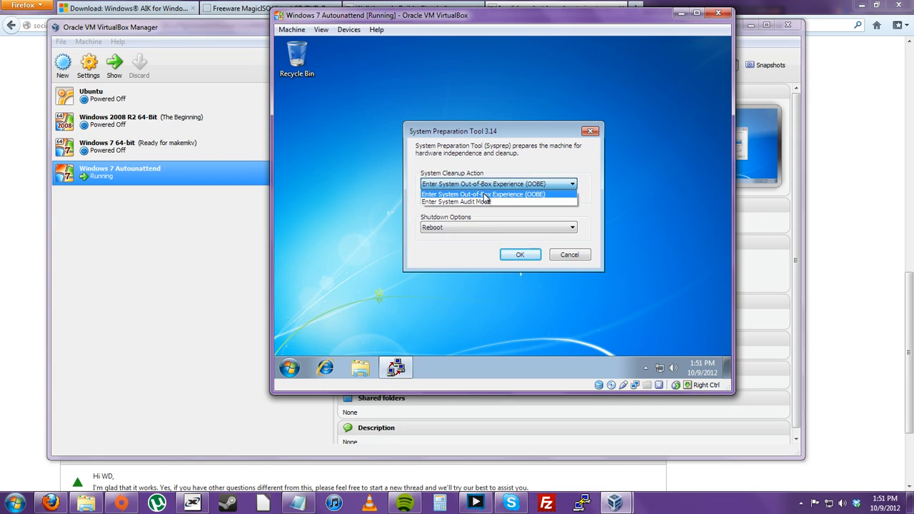
mouse_move(461, 202)
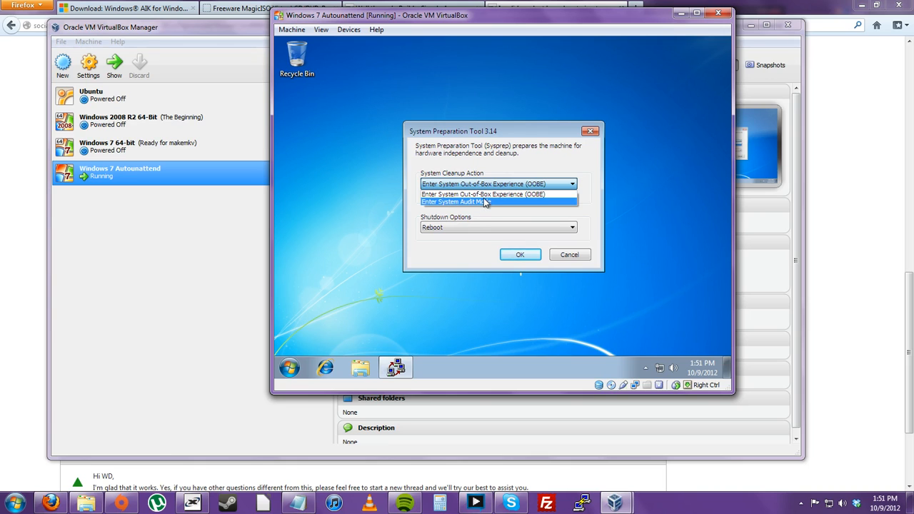
mouse_move(483, 201)
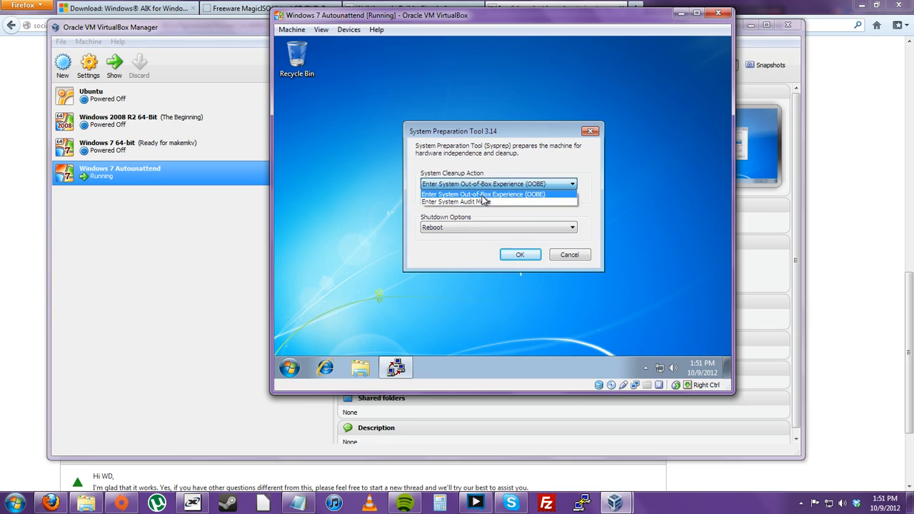
mouse_move(471, 202)
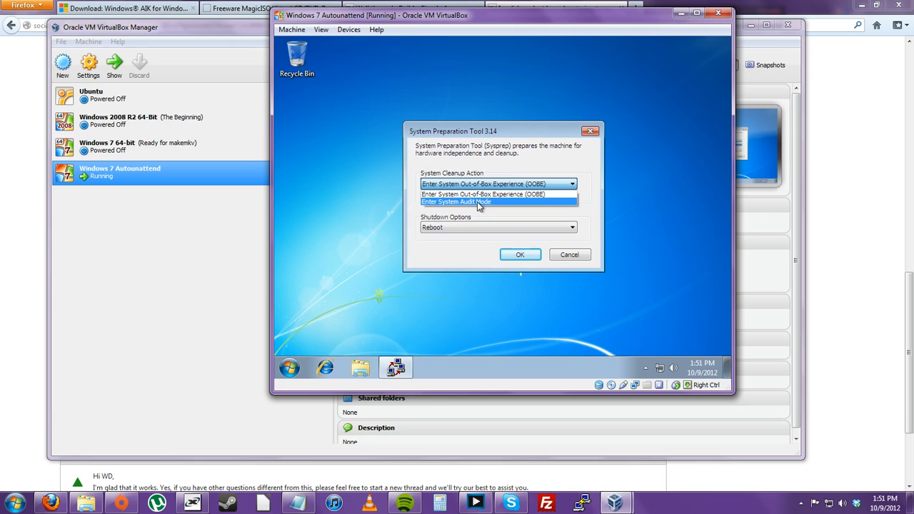
mouse_move(484, 194)
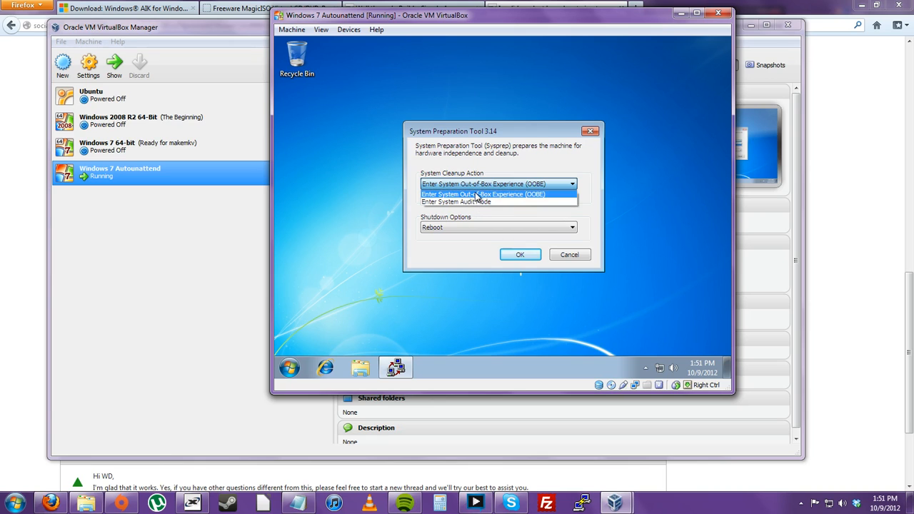
- Run Sysprep with OOBE cleanup, Generalize checked, and Shutdown afterwards
left_click(492, 193)
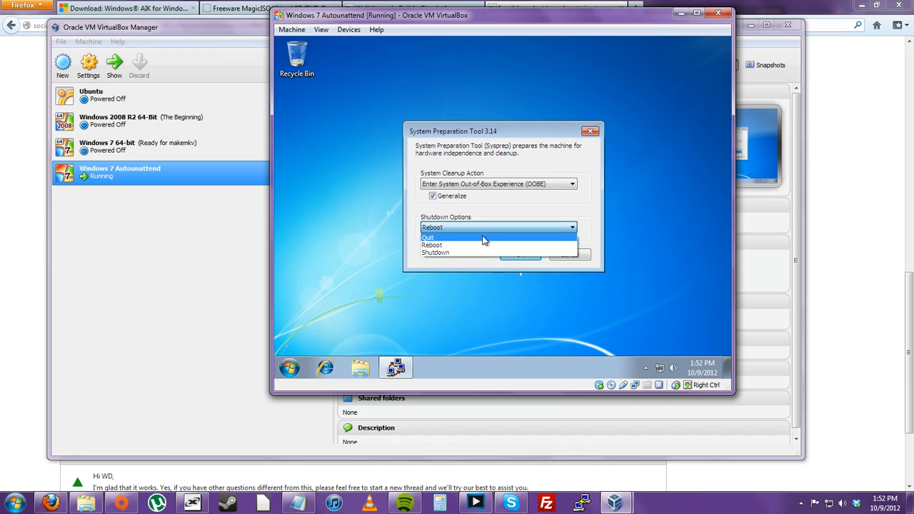
mouse_move(473, 255)
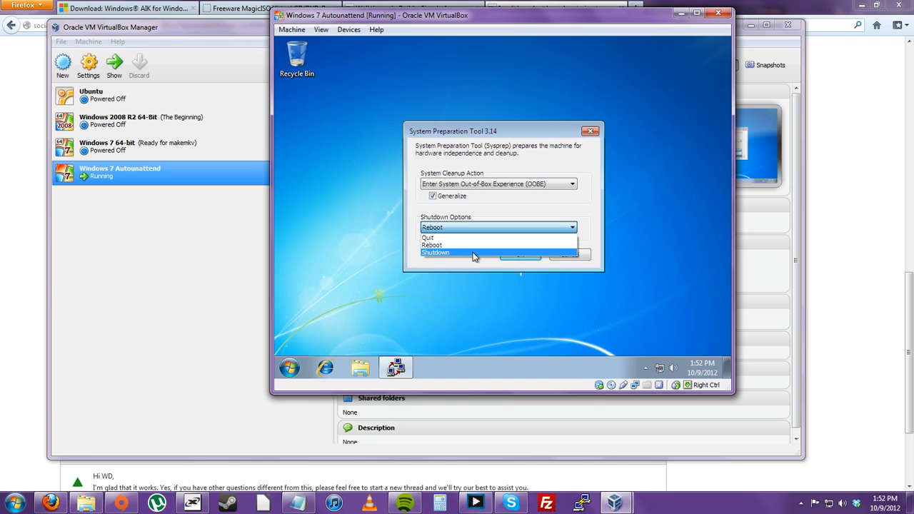
left_click(436, 253)
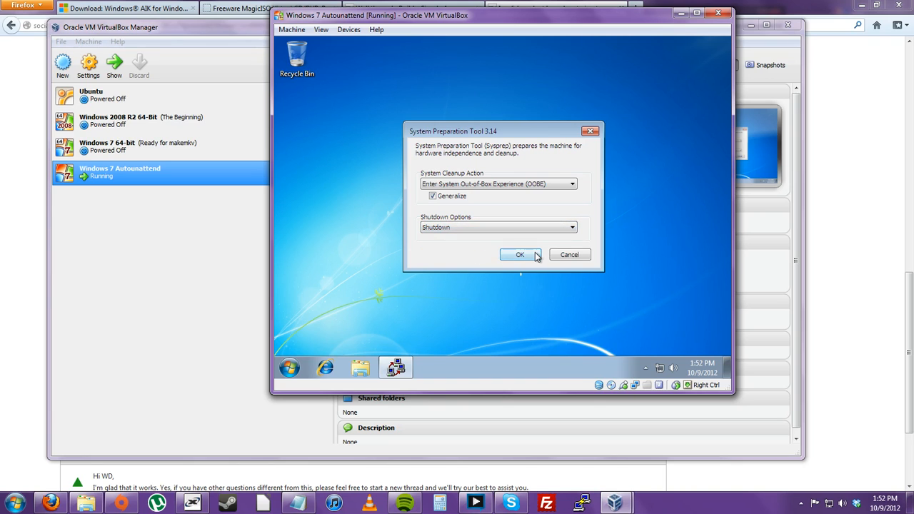
left_click(520, 255)
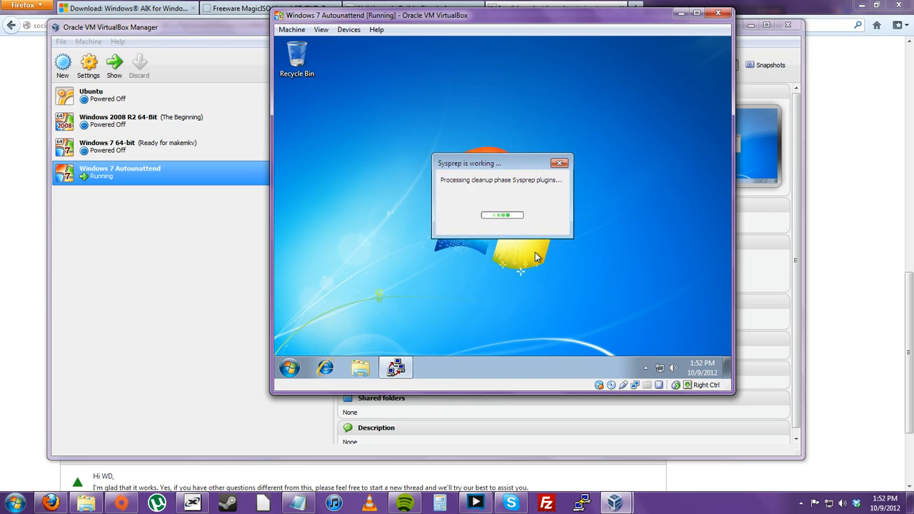